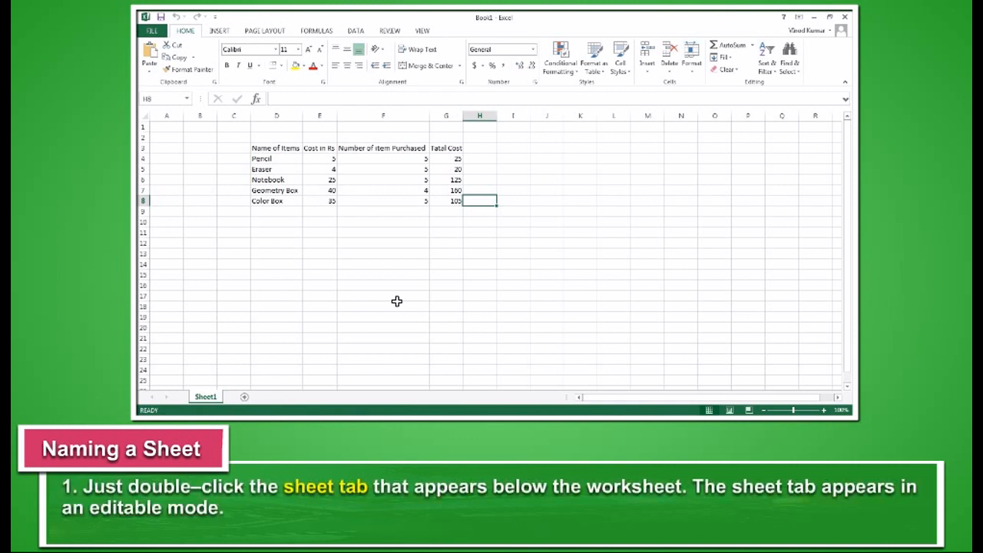
Step: Rename the Sheet1 tab of the items cost table to MARKS by editing it in place
double_click(205, 397)
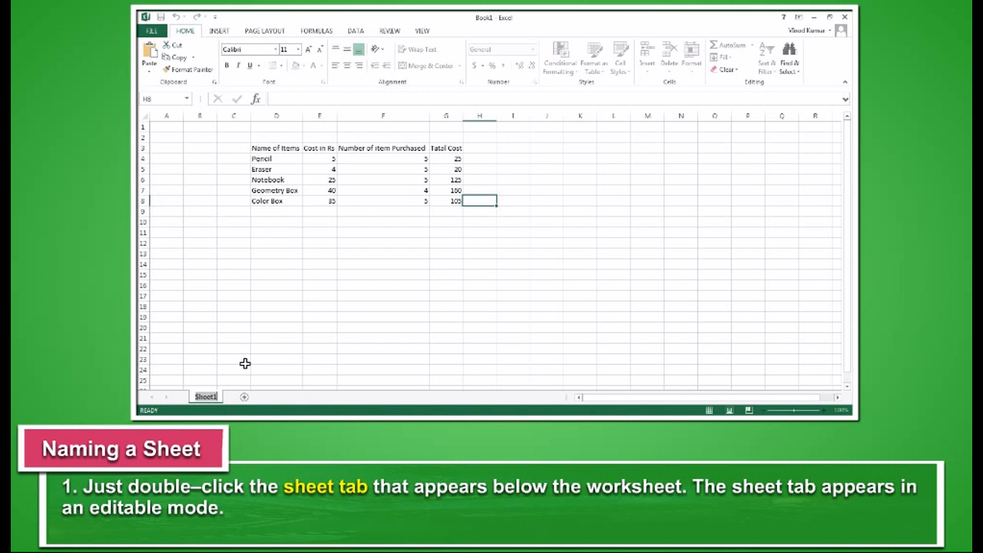
text(MARKS)
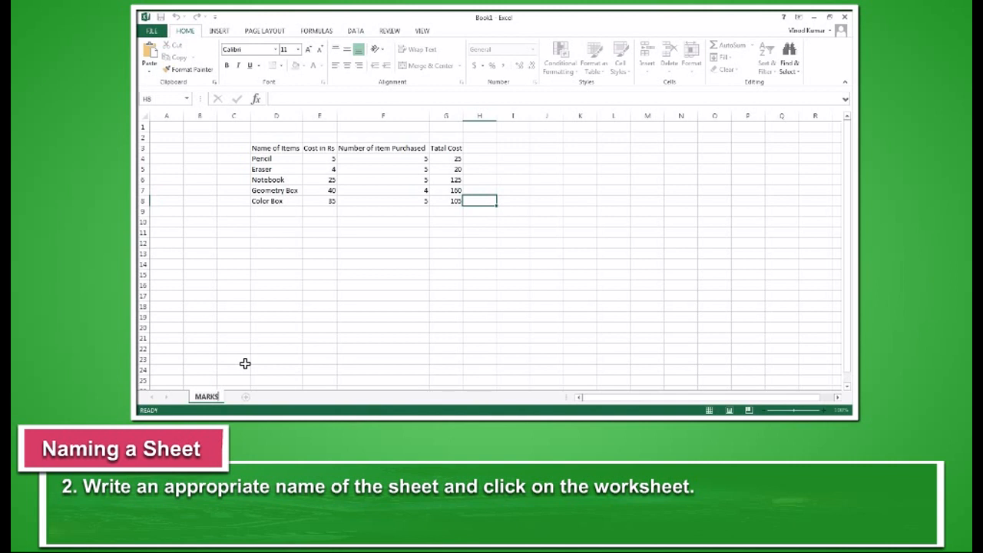
click(383, 325)
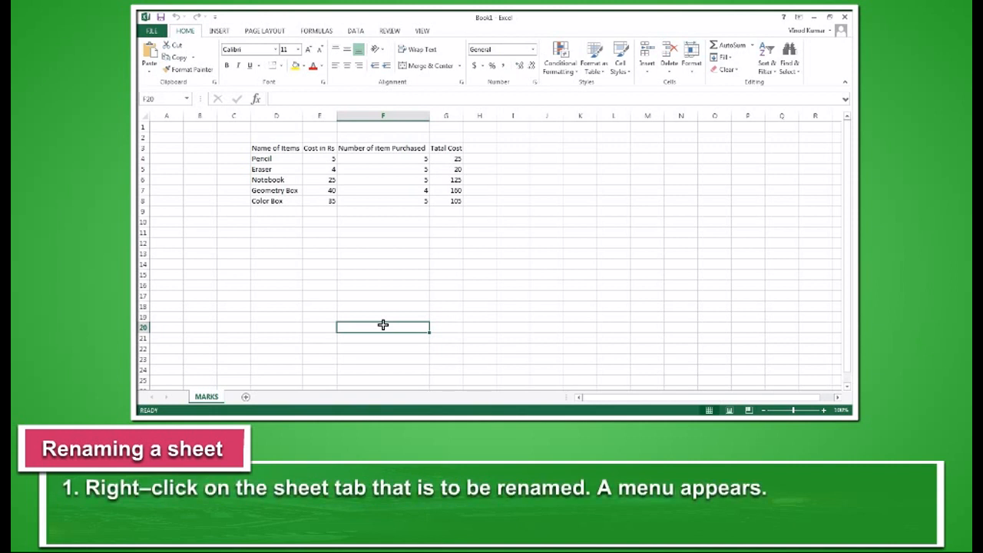
mouse_move(313, 351)
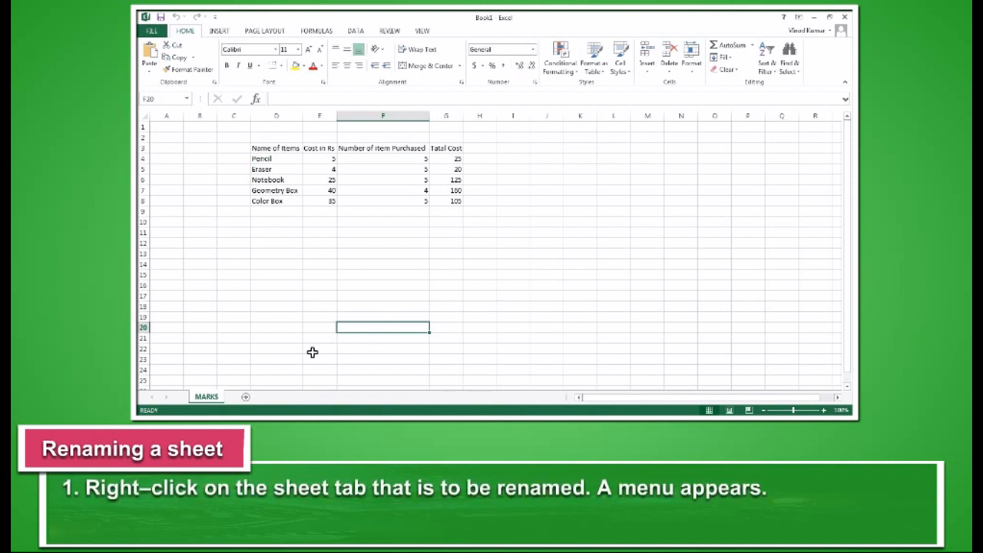
Step: Rename the MARKS sheet to ITEMS via the tab's context-menu Rename command
right_click(206, 396)
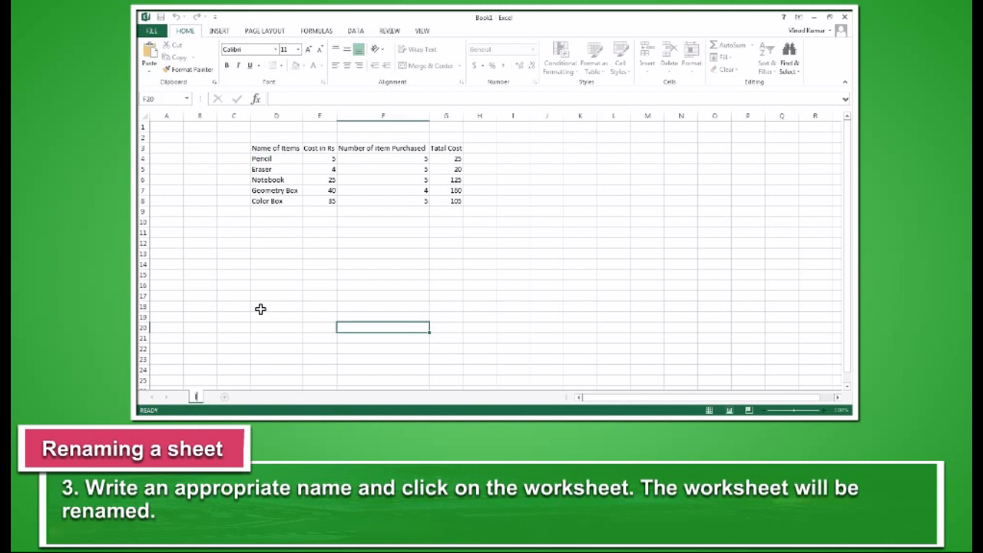
click(445, 305)
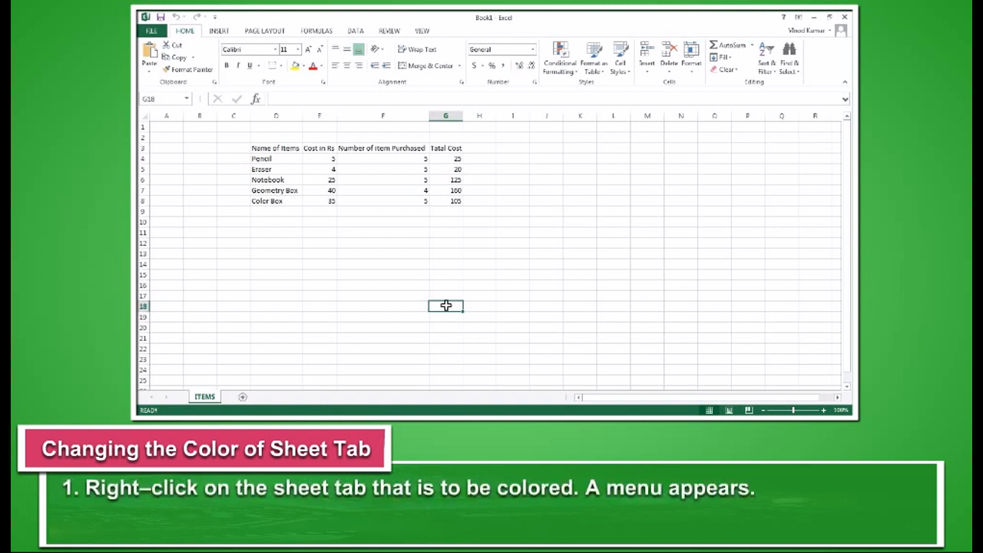
Step: Apply a Standard Colors swatch to the ITEMS sheet tab through Tab Color
right_click(202, 396)
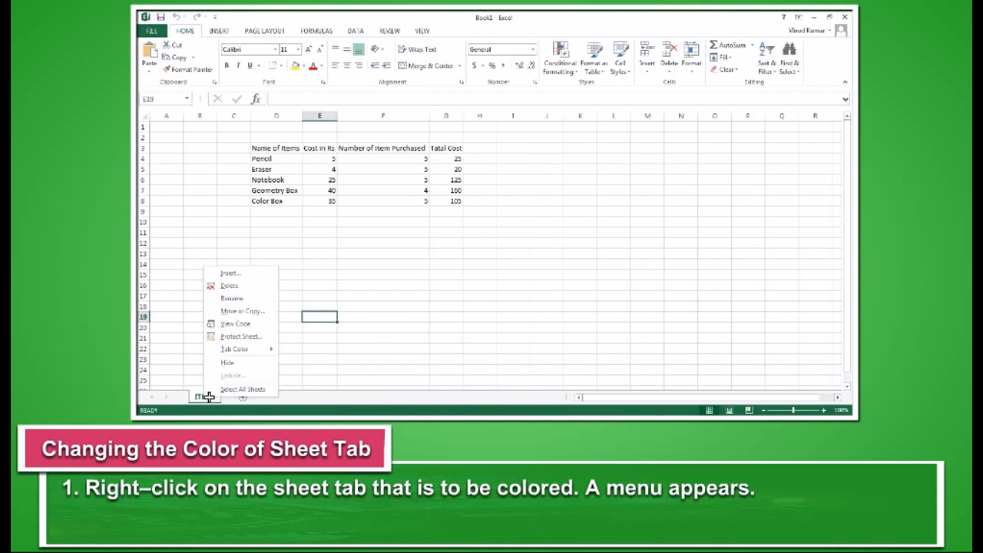
mouse_move(233, 349)
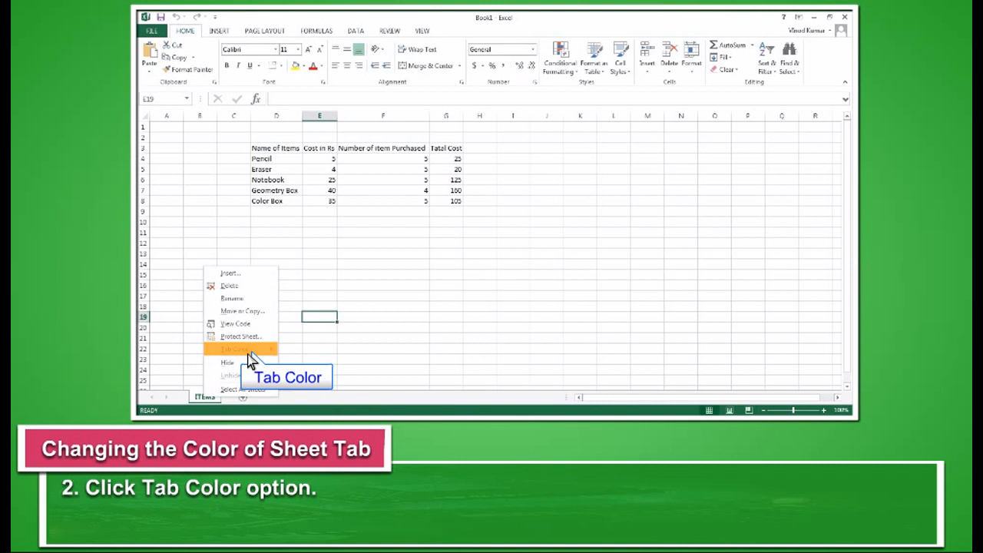
click(234, 350)
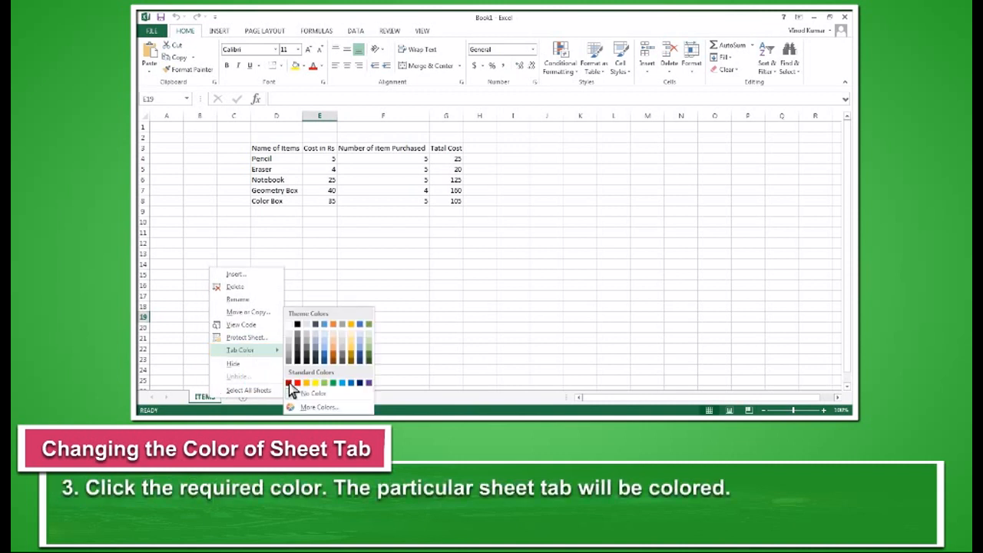
click(292, 384)
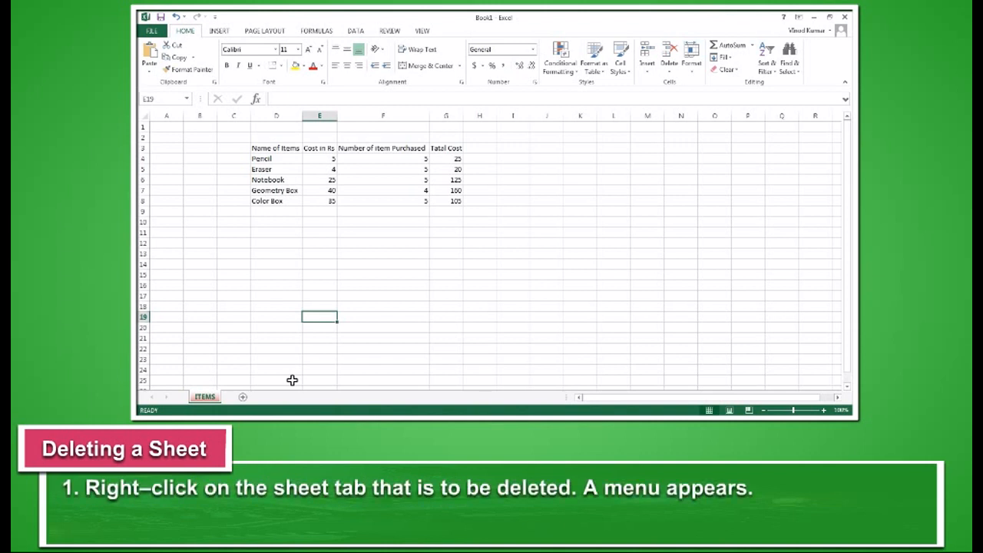
Step: Show the ITEMS sheet tab's context menu in preparation for deleting the sheet
right_click(204, 397)
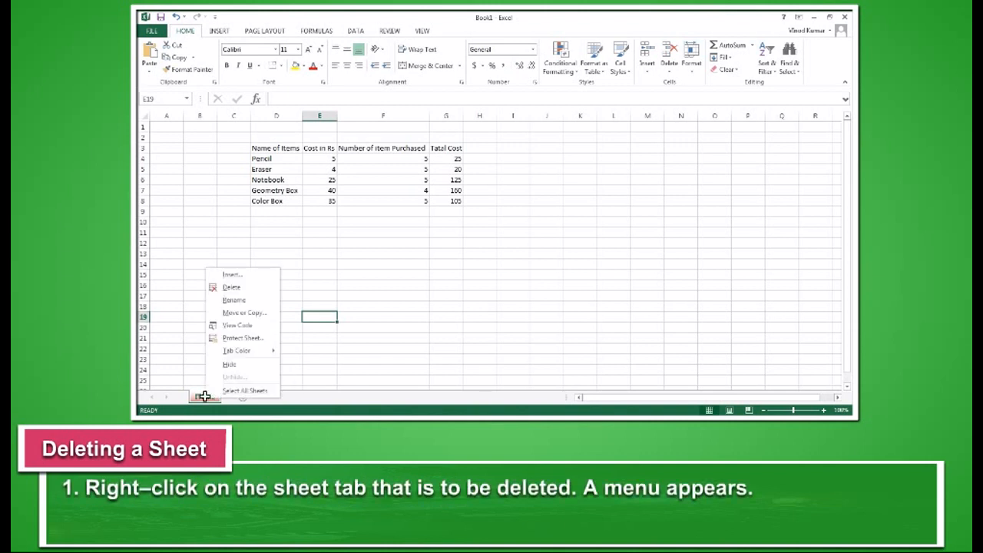